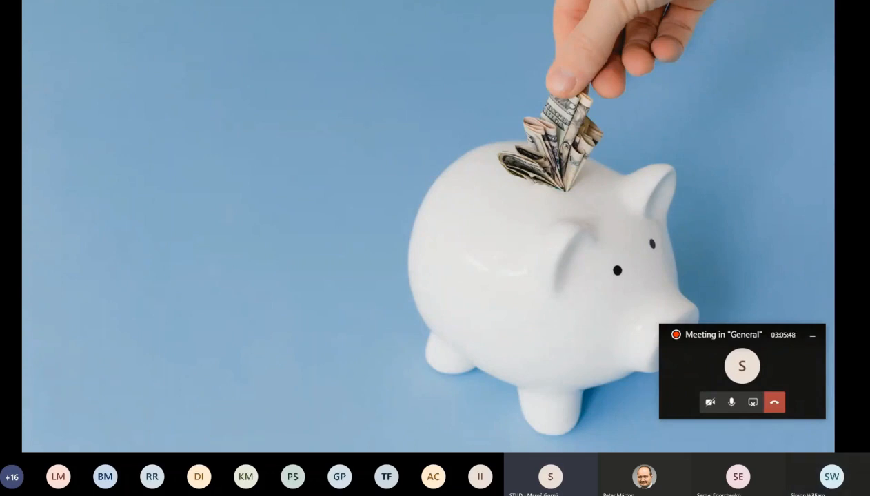
pyautogui.moveTo(773, 399)
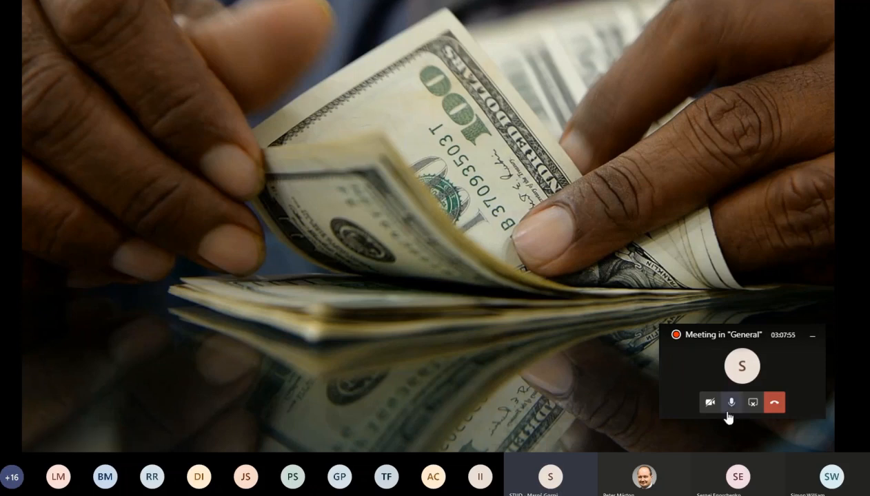
pyautogui.moveTo(730, 403)
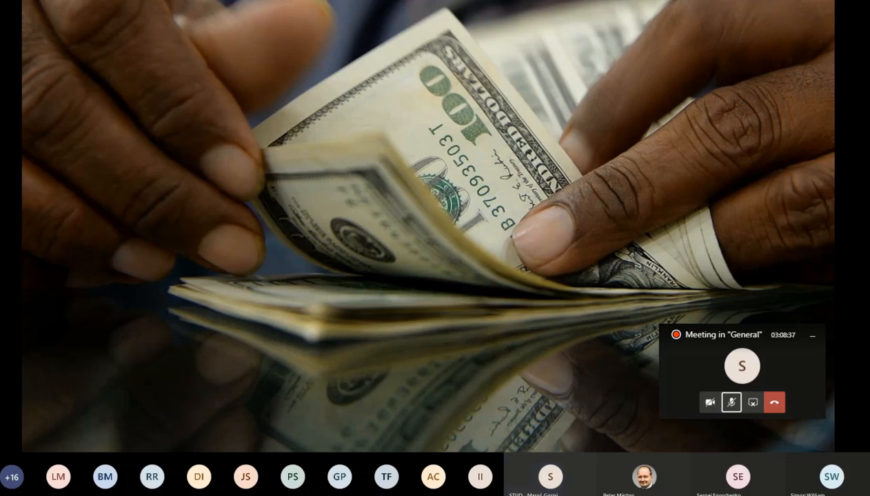
# Step: Stop sharing the presentation from the meeting controls after the thank-you slide
pyautogui.click(731, 403)
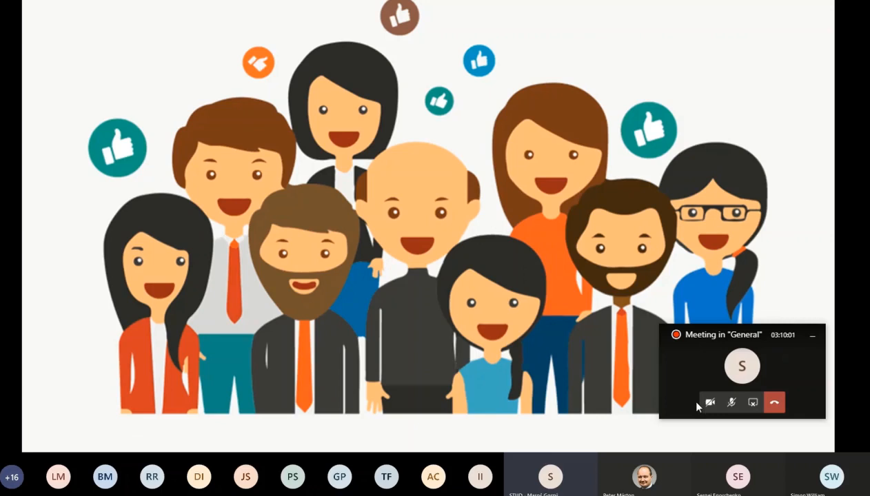
pyautogui.moveTo(708, 403)
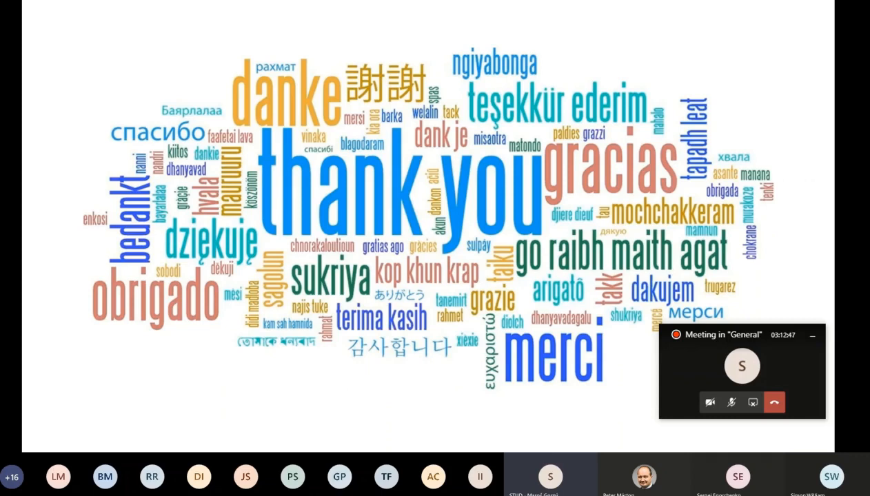
pyautogui.moveTo(753, 403)
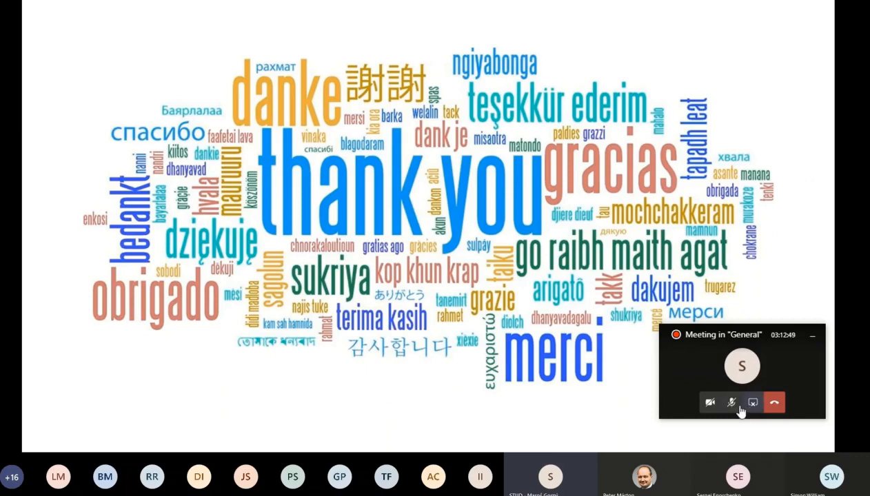
pyautogui.click(731, 403)
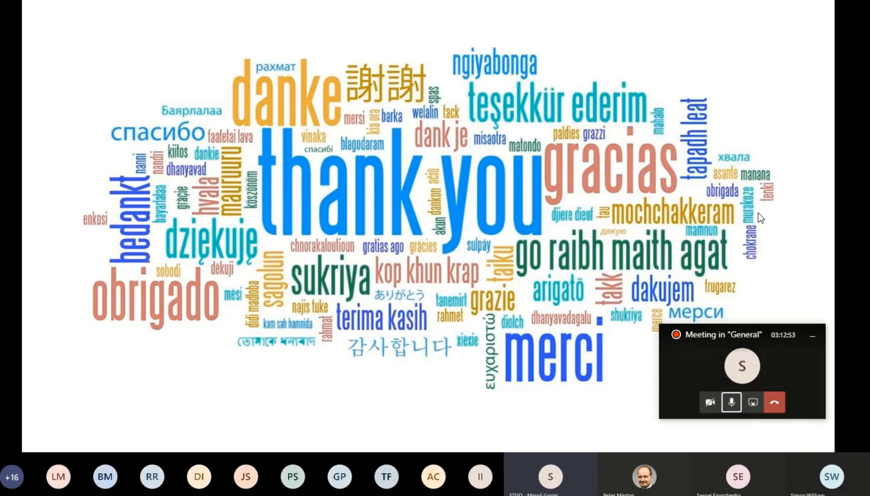
pyautogui.moveTo(427, 78)
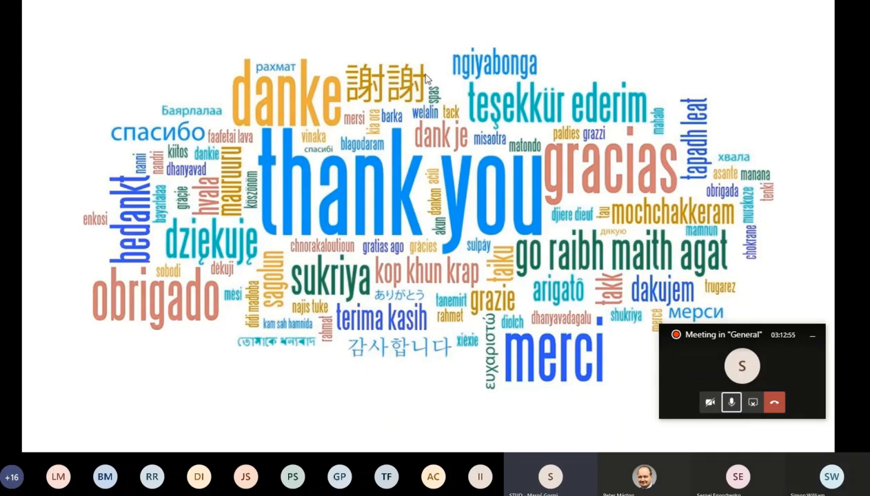
pyautogui.moveTo(438, 232)
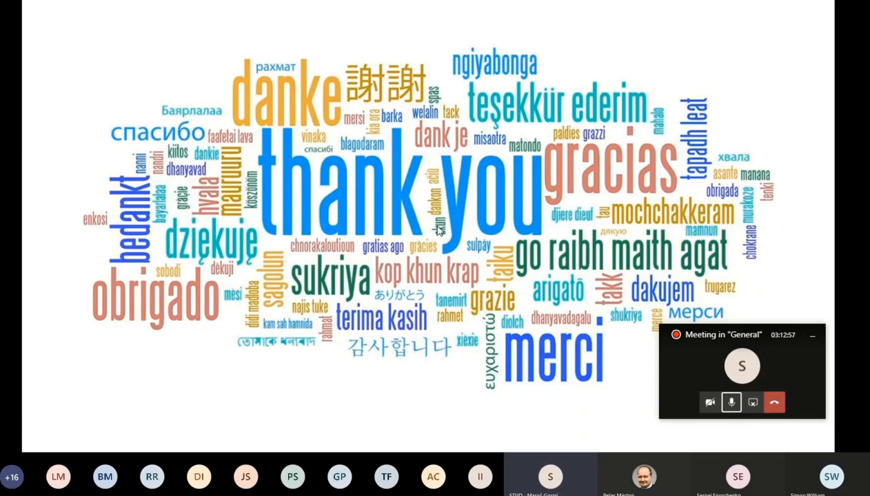
pyautogui.moveTo(752, 402)
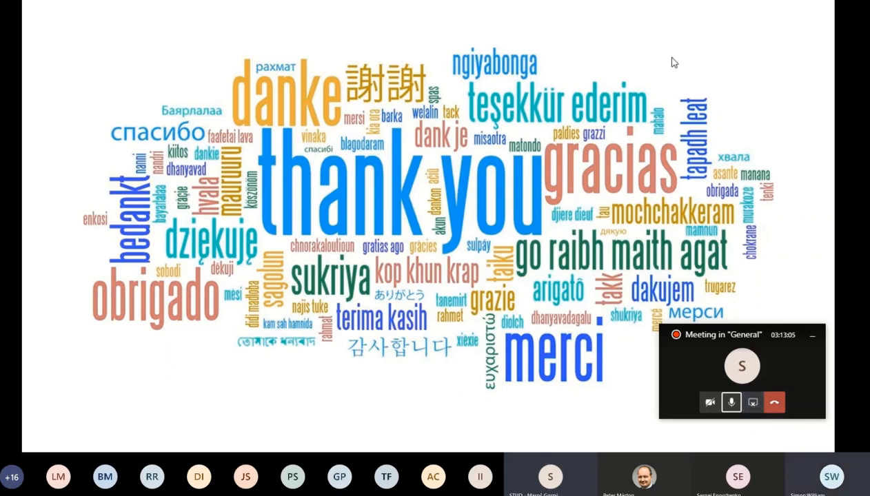
pyautogui.moveTo(713, 433)
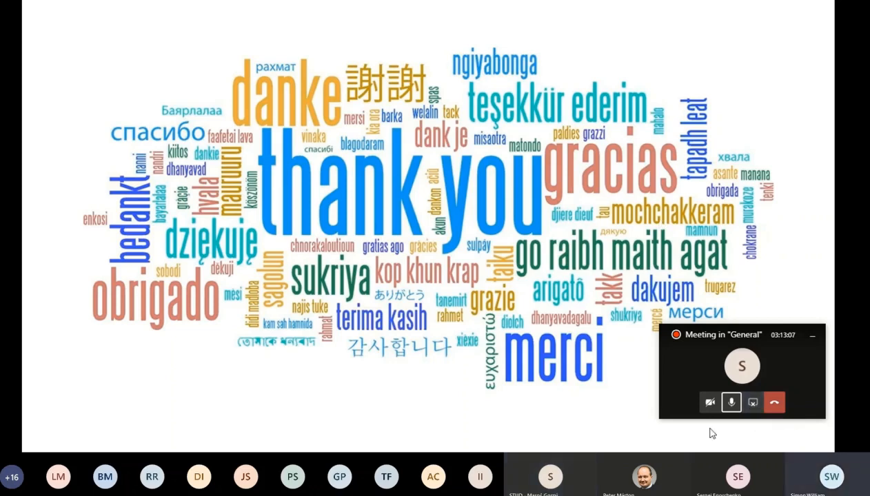
pyautogui.moveTo(752, 402)
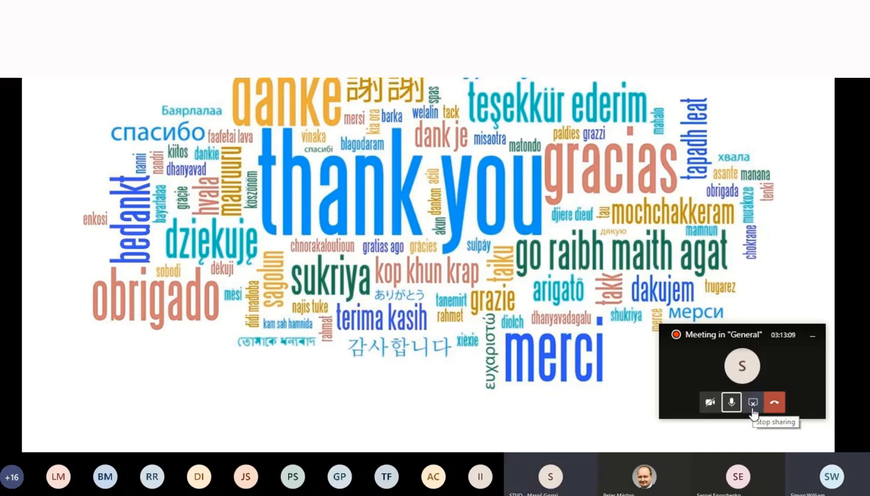